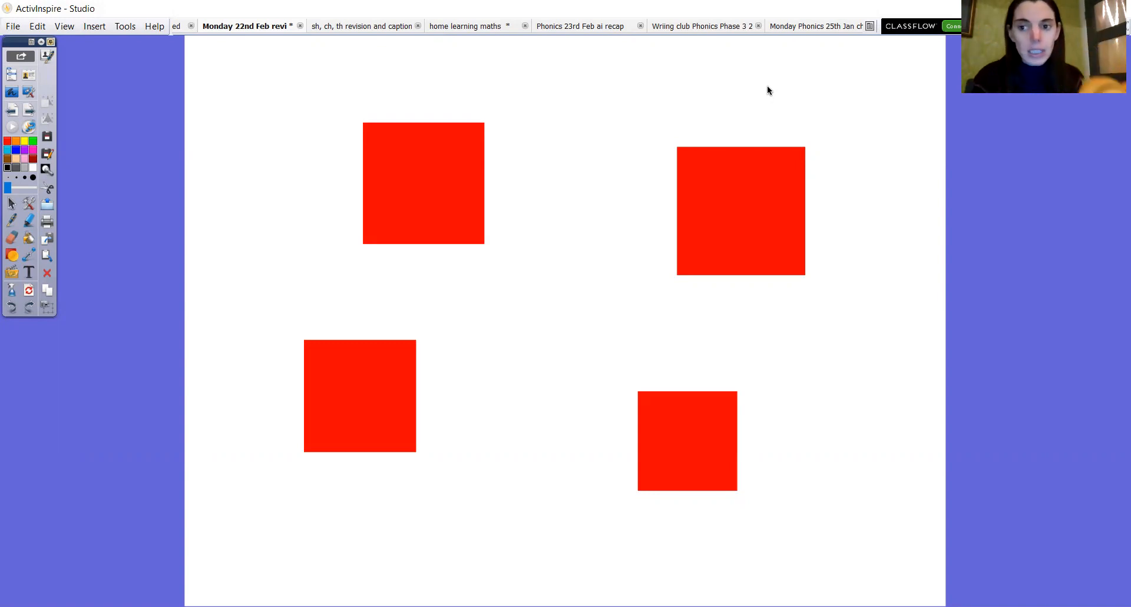
Drag the four red squares aside to uncover ch, ng, sh and th.
{"action": "left_click_drag", "start_coordinate": [423, 182], "coordinate": [366, 183]}
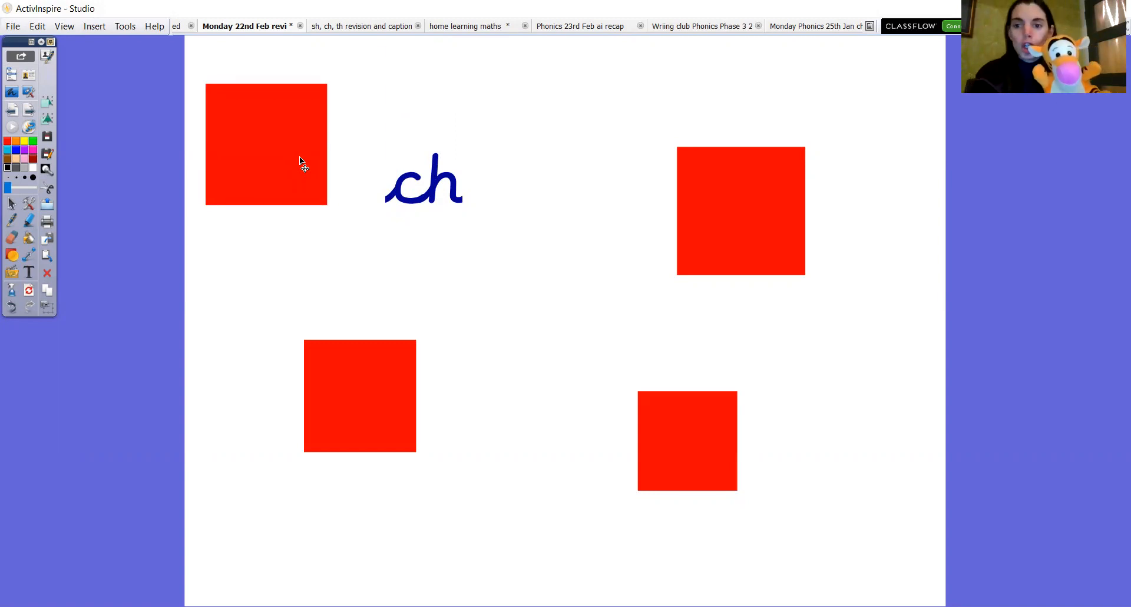
{"action": "mouse_move", "coordinate": [636, 216]}
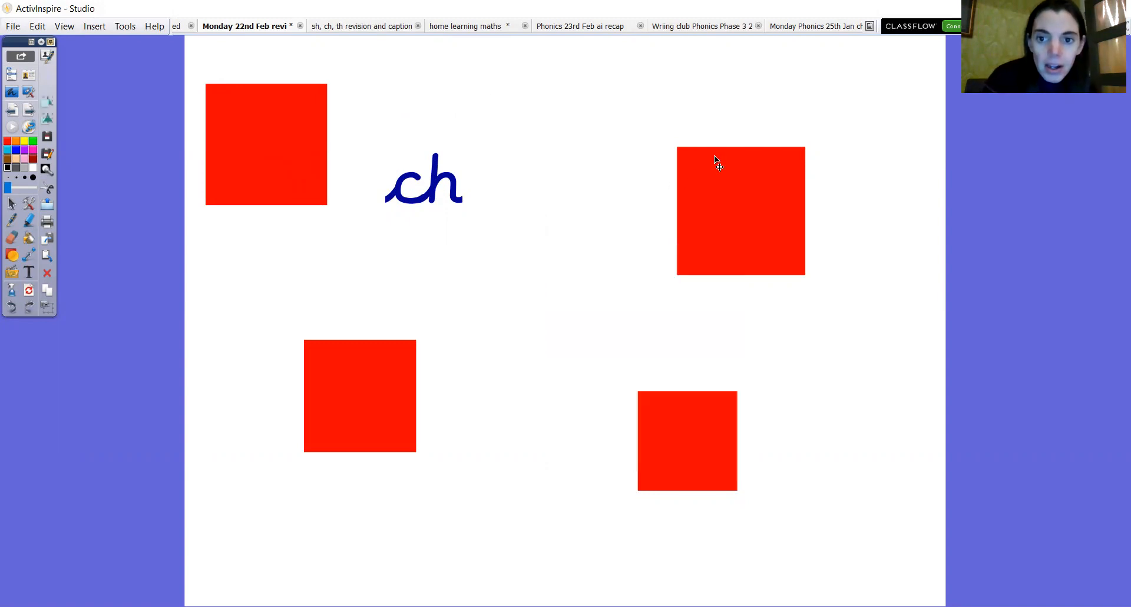
{"action": "left_click_drag", "start_coordinate": [739, 210], "coordinate": [582, 154]}
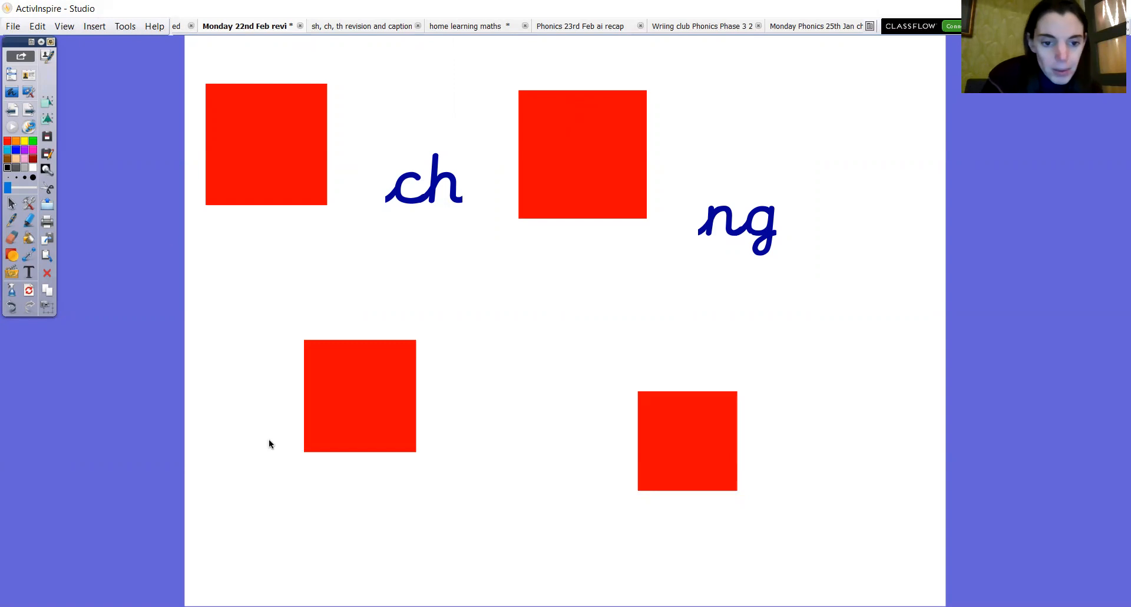
{"action": "left_click_drag", "start_coordinate": [359, 395], "coordinate": [270, 287]}
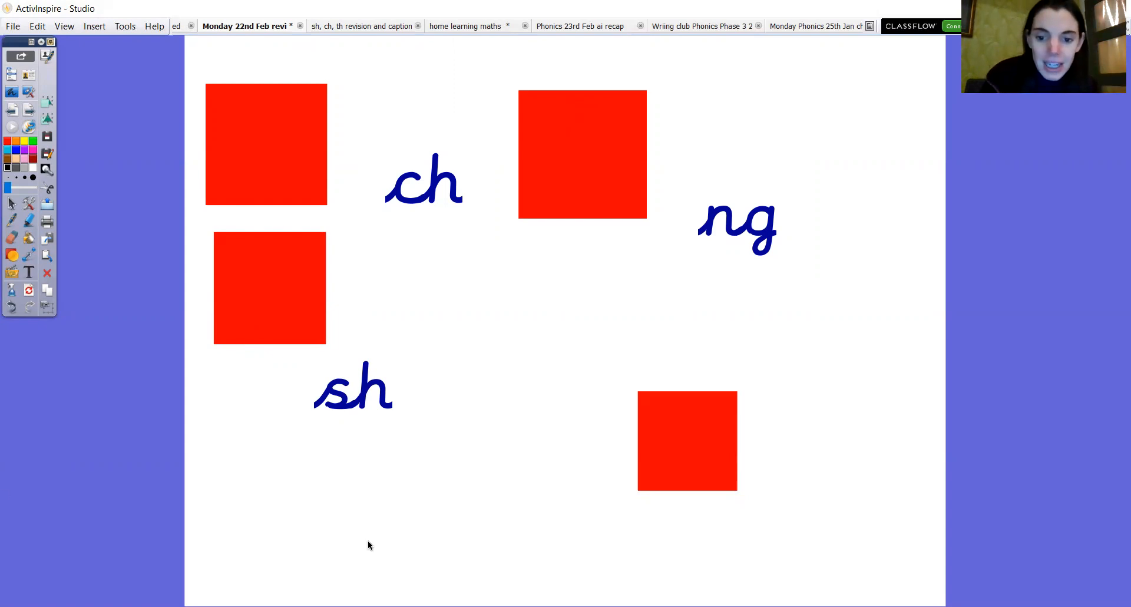
{"action": "left_click_drag", "start_coordinate": [687, 440], "coordinate": [548, 402]}
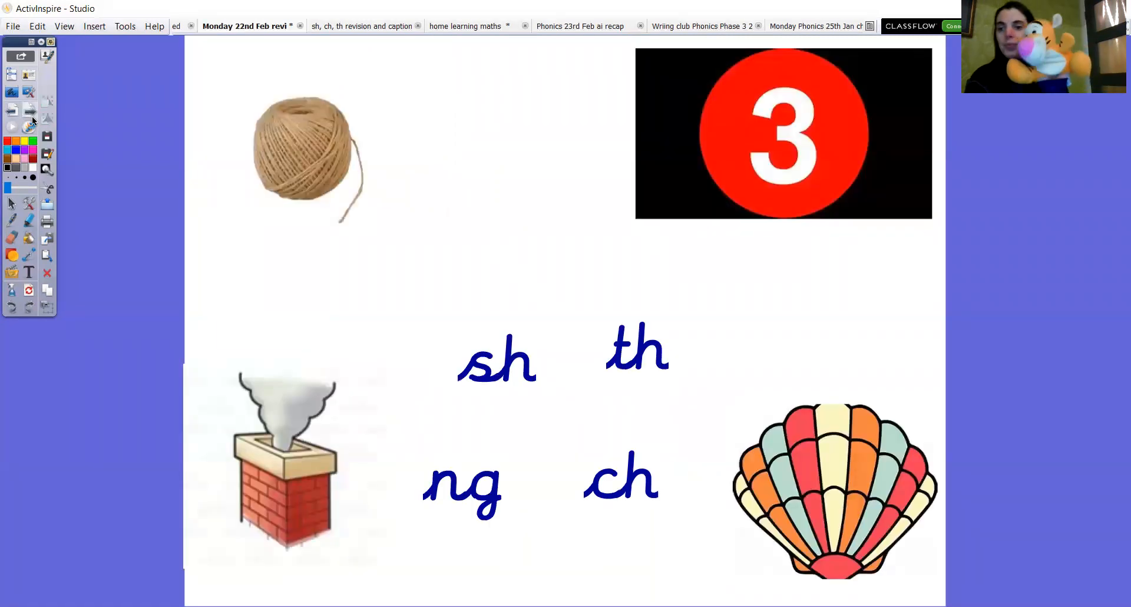
{"action": "mouse_move", "coordinate": [29, 111]}
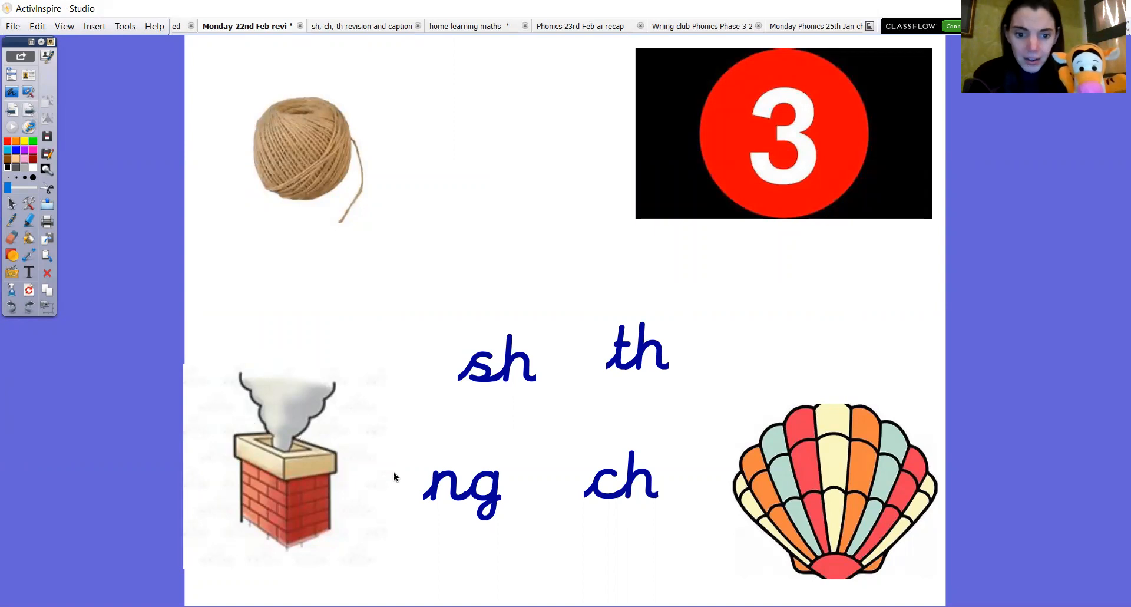
Place ng under the ball of string and th beneath the number 3 picture.
{"action": "left_click_drag", "start_coordinate": [461, 487], "coordinate": [440, 444]}
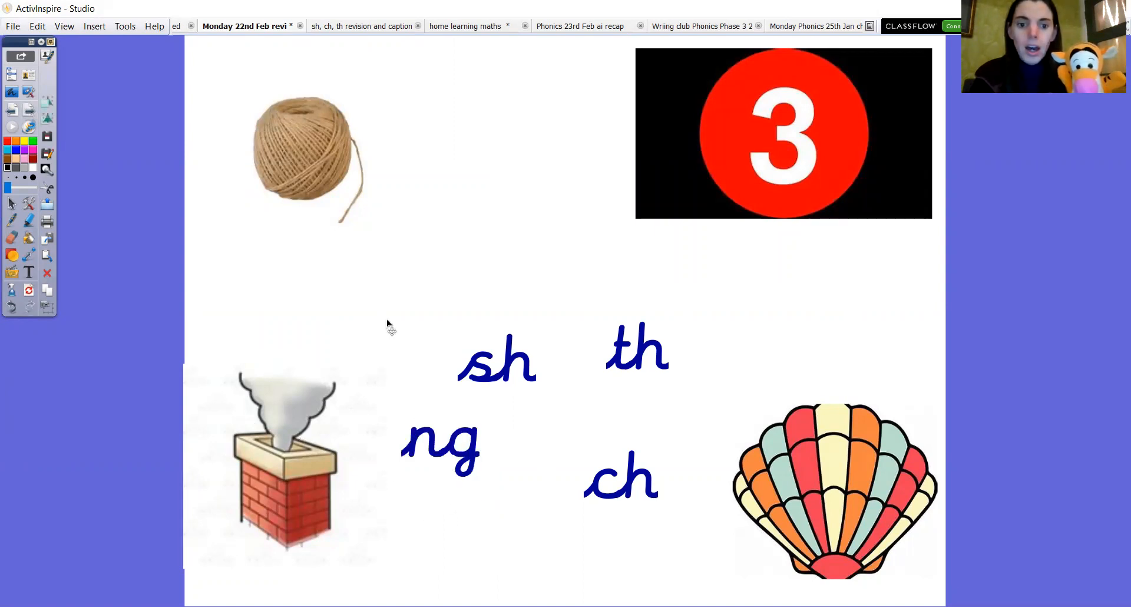
{"action": "left_click_drag", "start_coordinate": [440, 443], "coordinate": [286, 242]}
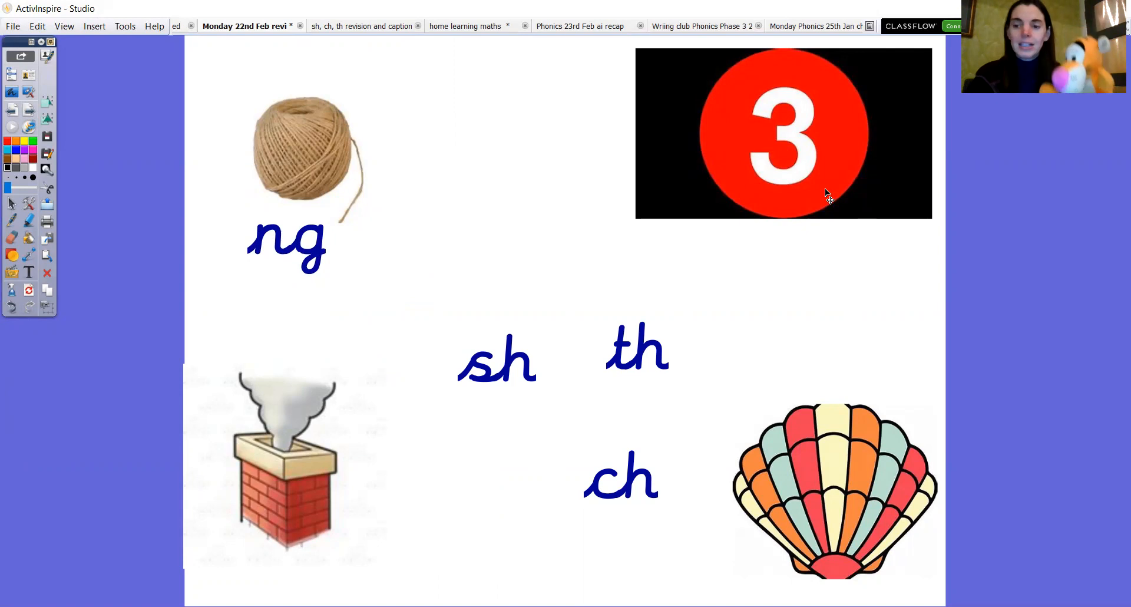
{"action": "left_click_drag", "start_coordinate": [636, 350], "coordinate": [785, 278]}
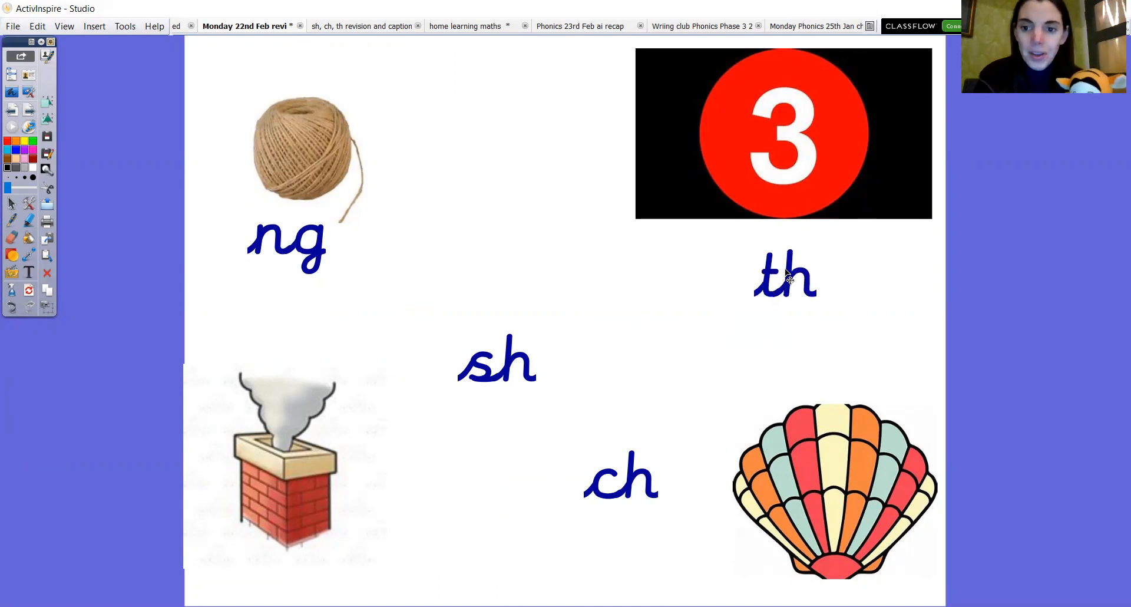
{"action": "left_click_drag", "start_coordinate": [785, 278], "coordinate": [779, 259]}
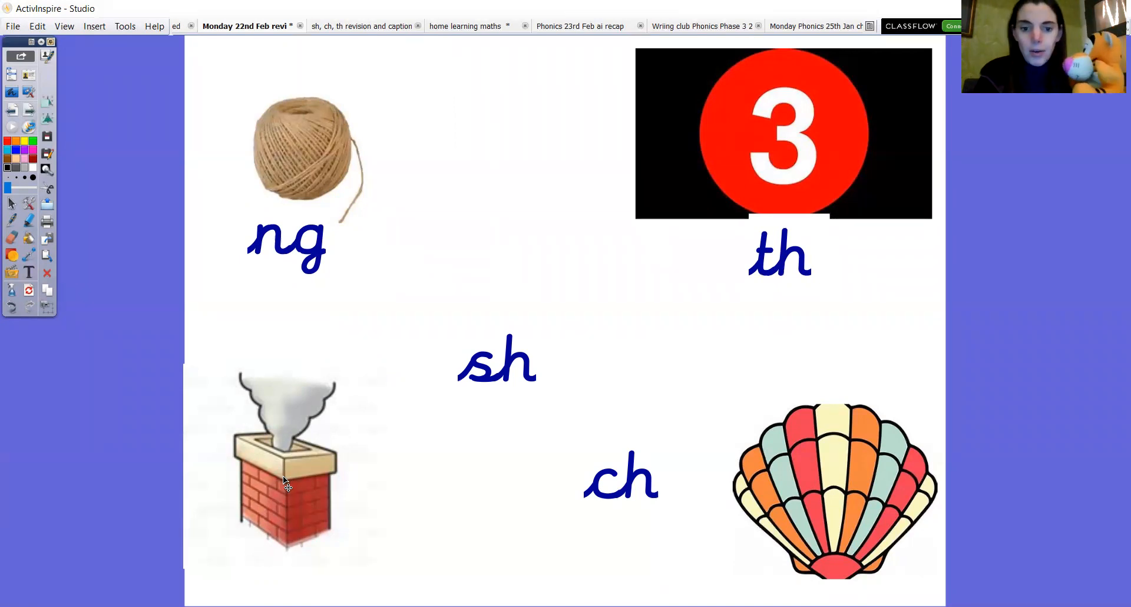
Put ch beside the chimney after trying sh there and moving it back.
{"action": "left_click_drag", "start_coordinate": [496, 361], "coordinate": [382, 455]}
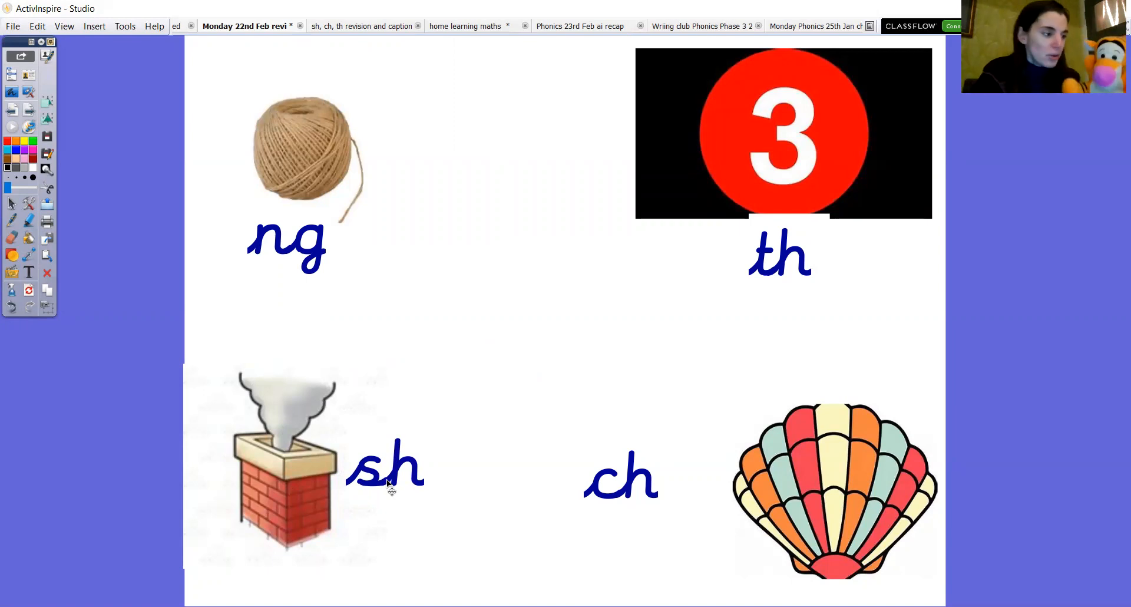
{"action": "left_click_drag", "start_coordinate": [386, 466], "coordinate": [430, 417]}
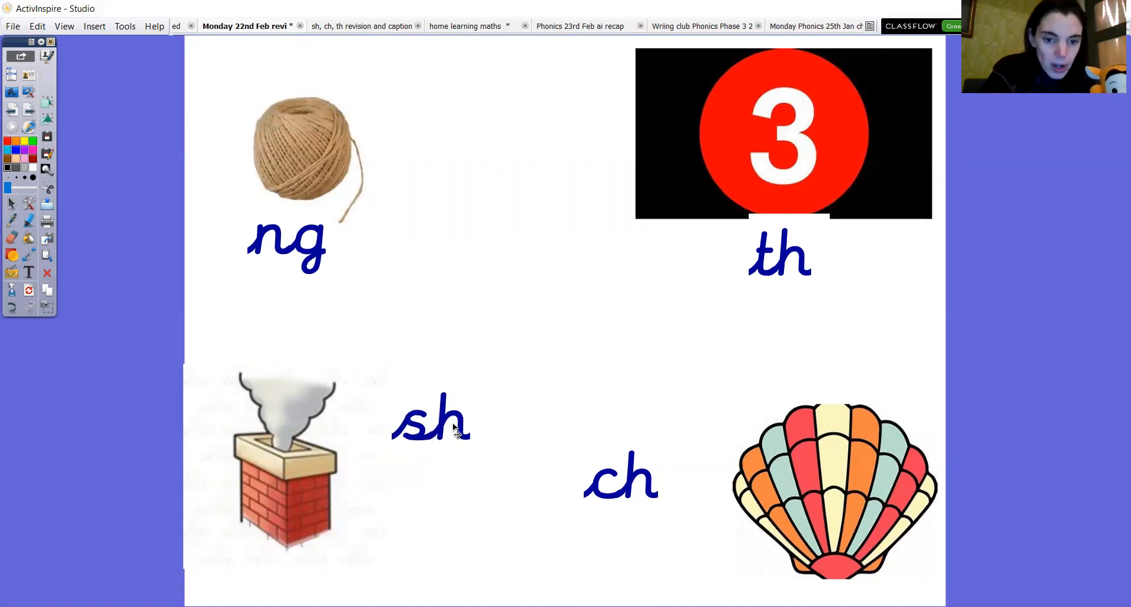
{"action": "left_click_drag", "start_coordinate": [431, 418], "coordinate": [548, 333]}
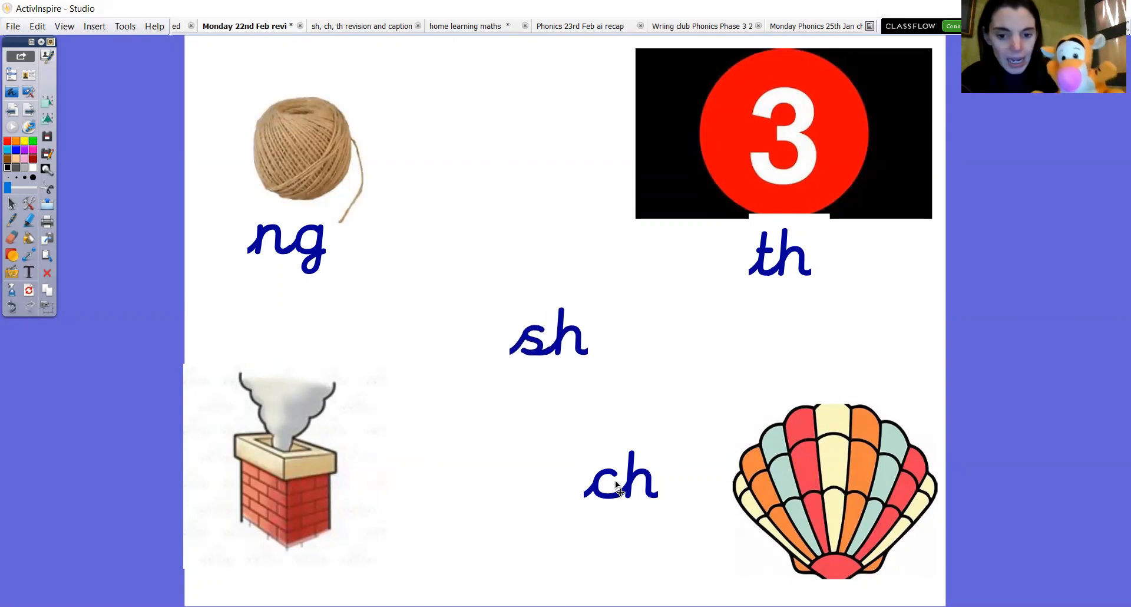
{"action": "left_click_drag", "start_coordinate": [619, 478], "coordinate": [375, 460]}
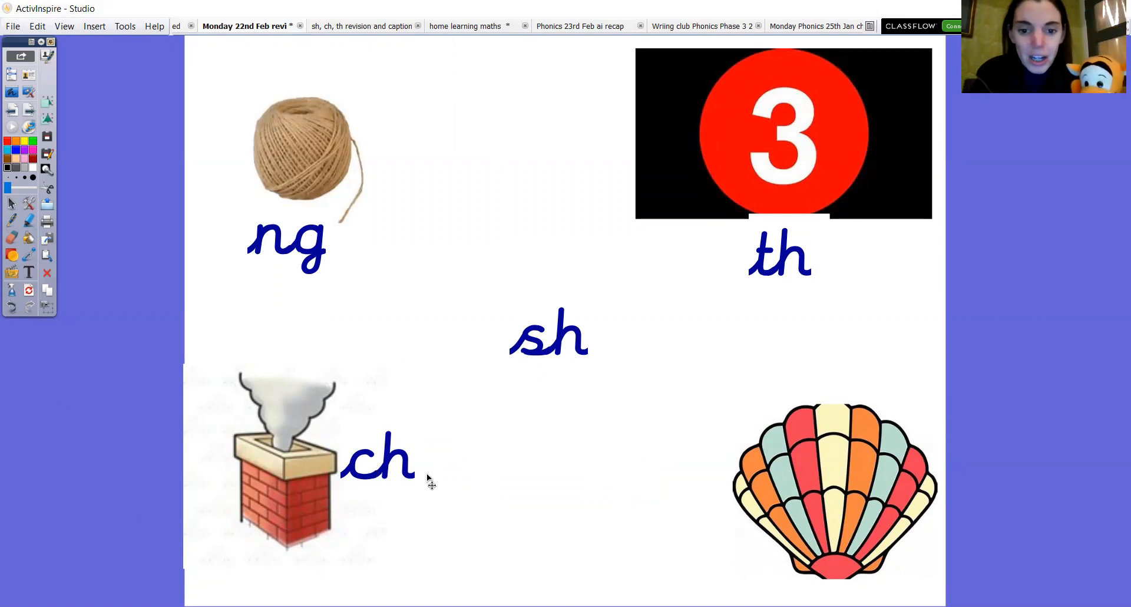
{"action": "left_click_drag", "start_coordinate": [548, 334], "coordinate": [671, 393]}
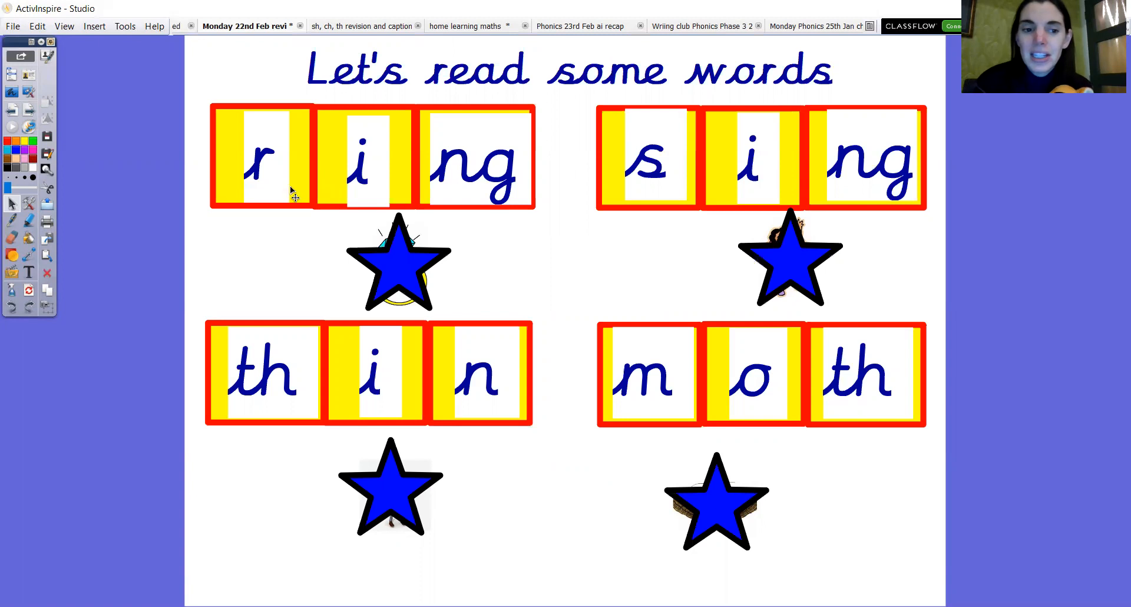
{"action": "mouse_move", "coordinate": [341, 183]}
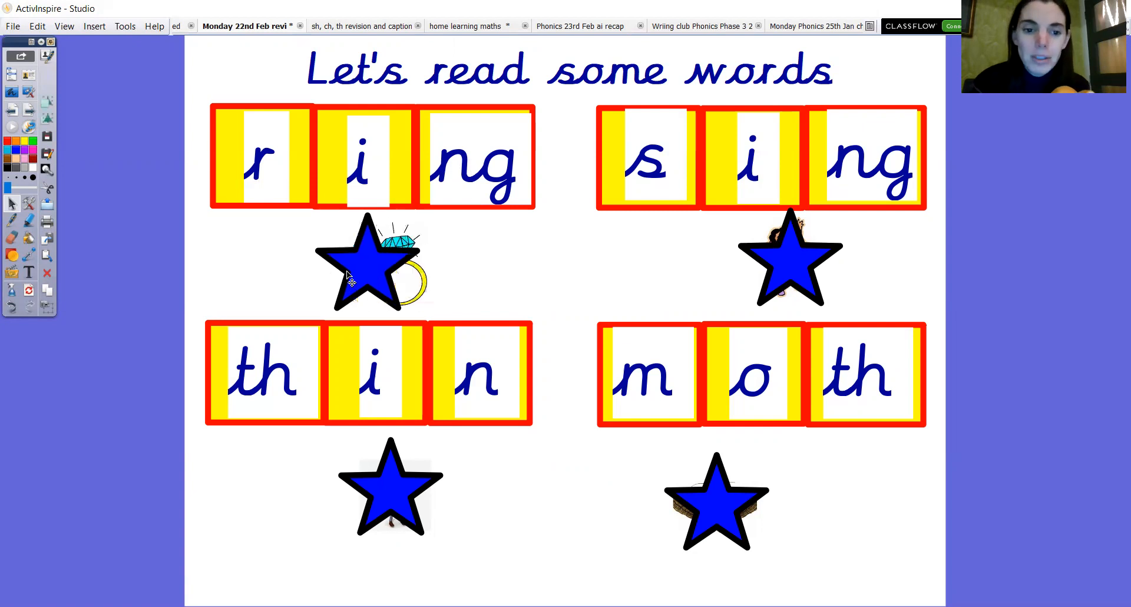
Drag the stars away to uncover the ring and moth pictures.
{"action": "left_click_drag", "start_coordinate": [389, 266], "coordinate": [324, 260]}
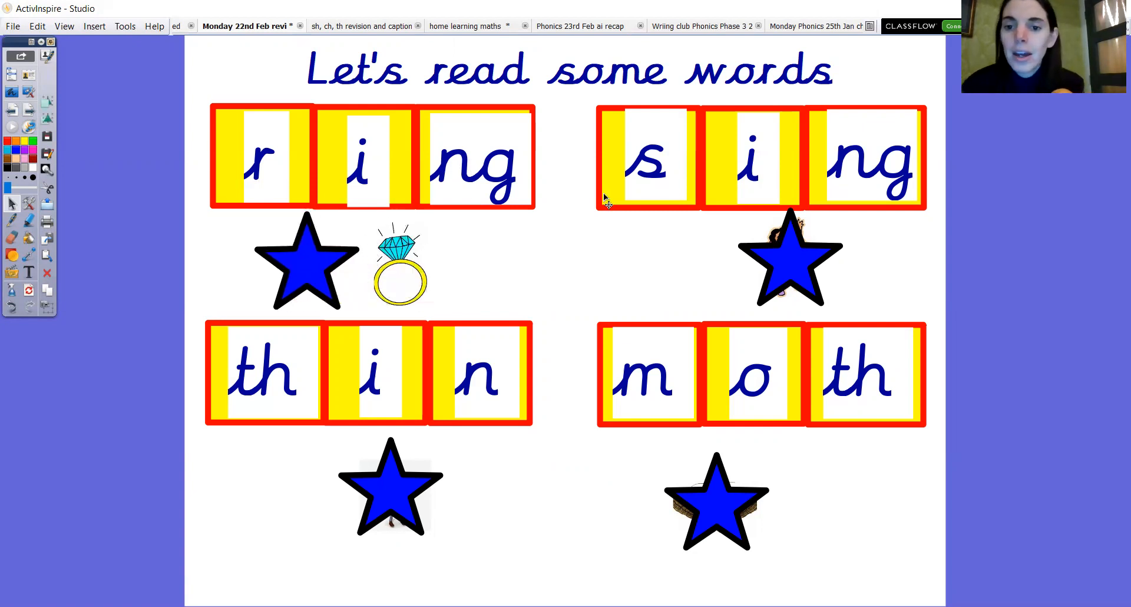
{"action": "mouse_move", "coordinate": [897, 262]}
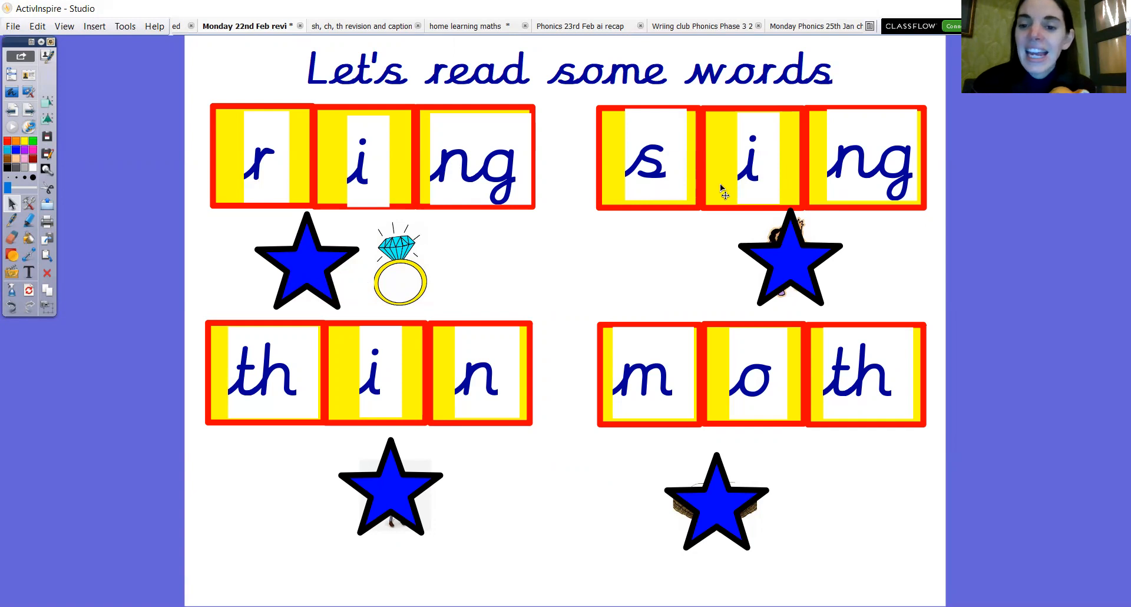
{"action": "mouse_move", "coordinate": [867, 180]}
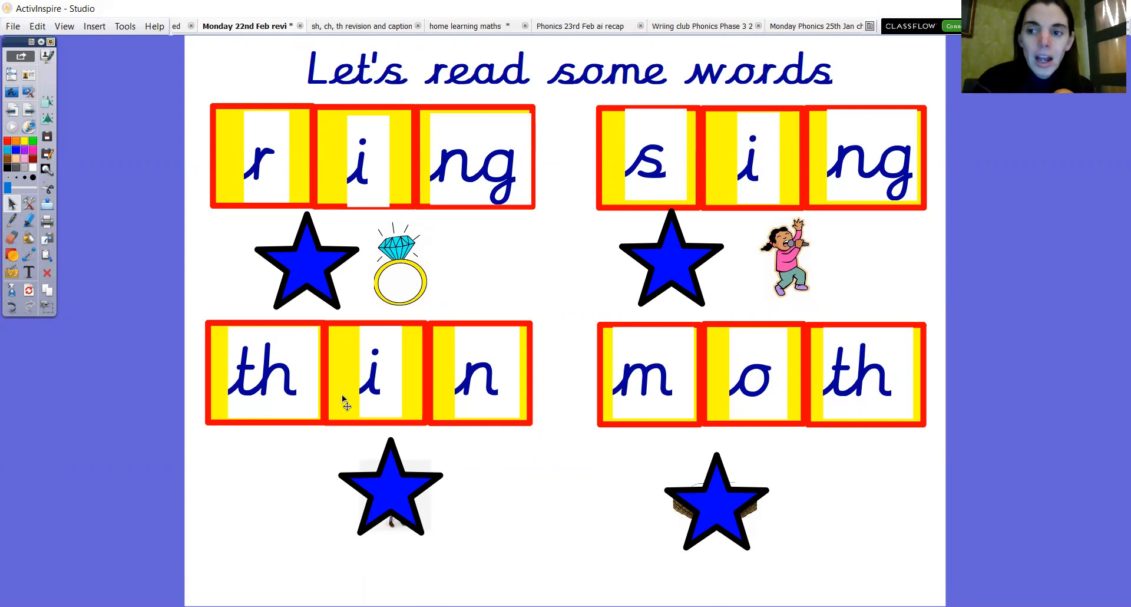
{"action": "mouse_move", "coordinate": [389, 414]}
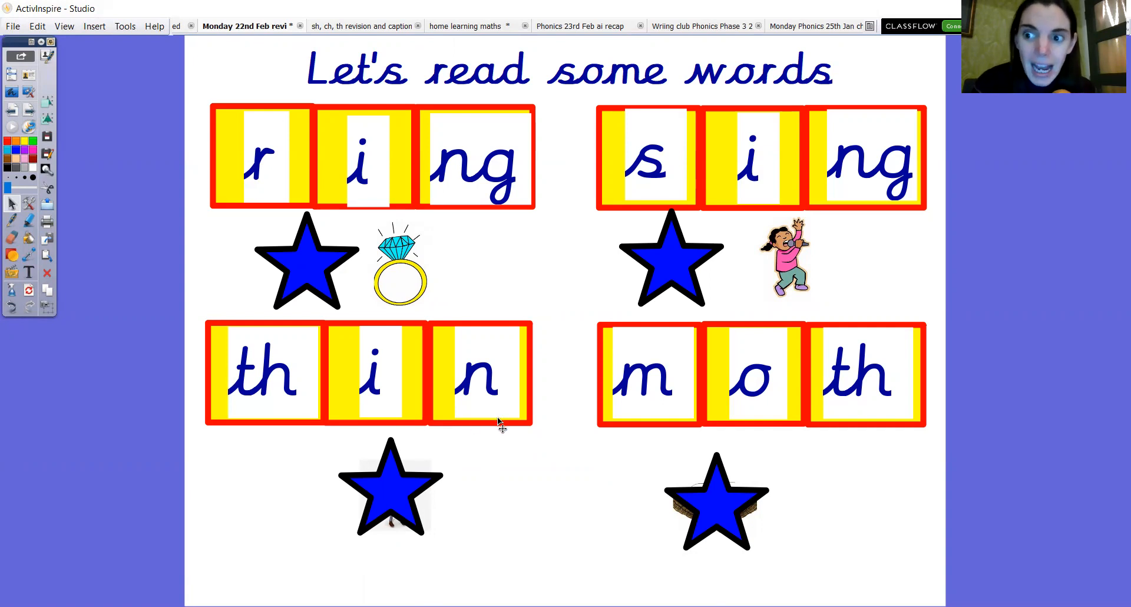
{"action": "mouse_move", "coordinate": [510, 414]}
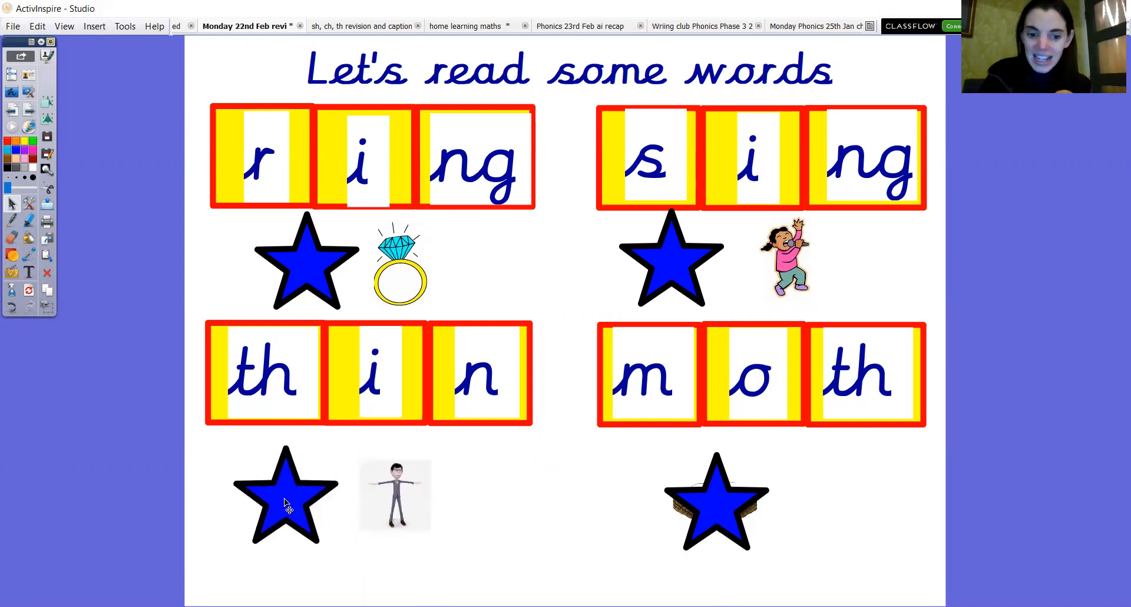
{"action": "mouse_move", "coordinate": [535, 410]}
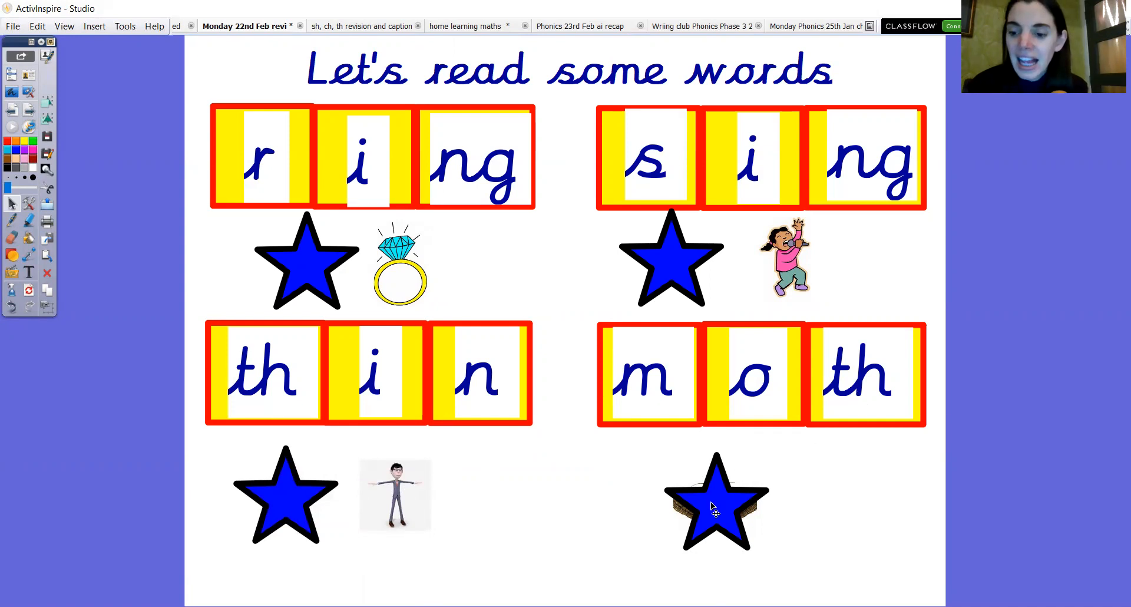
{"action": "left_click_drag", "start_coordinate": [714, 501], "coordinate": [836, 498]}
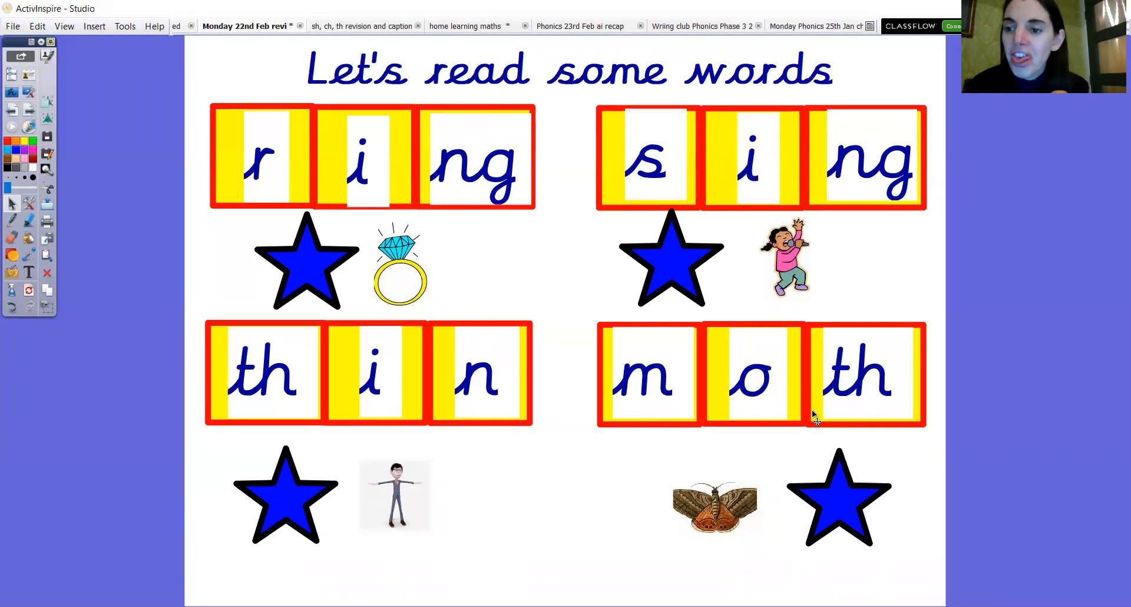
{"action": "mouse_move", "coordinate": [535, 454]}
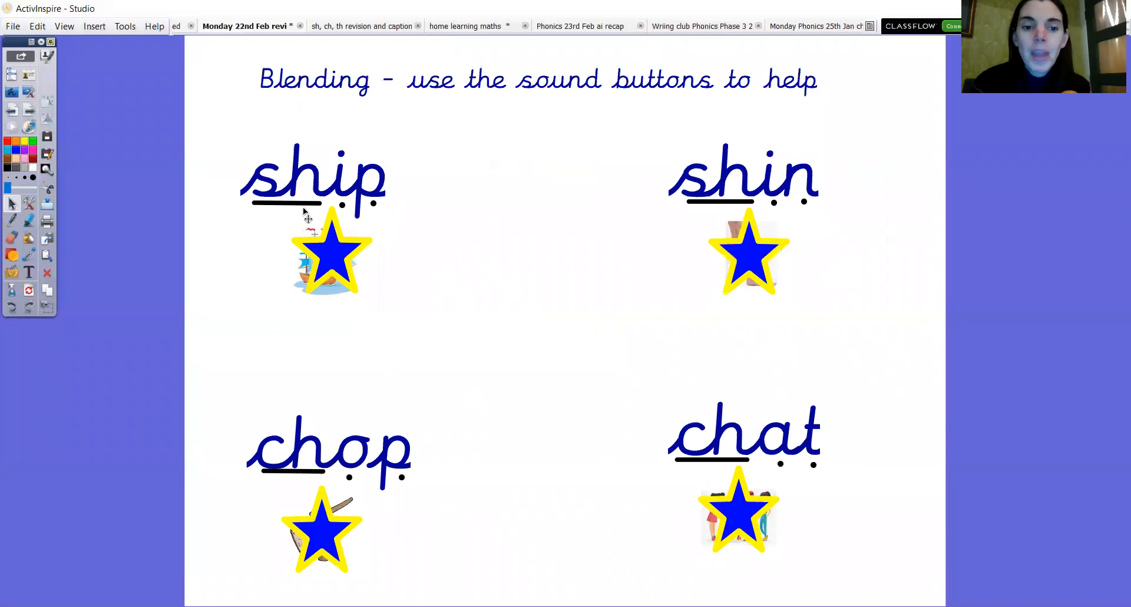
{"action": "mouse_move", "coordinate": [492, 289]}
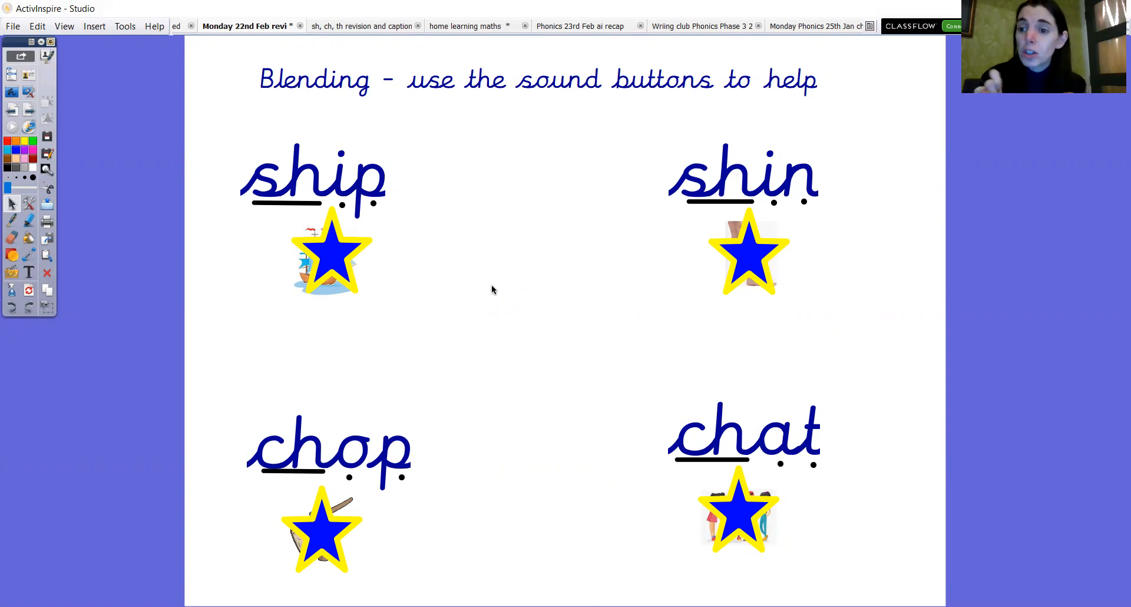
{"action": "mouse_move", "coordinate": [515, 336]}
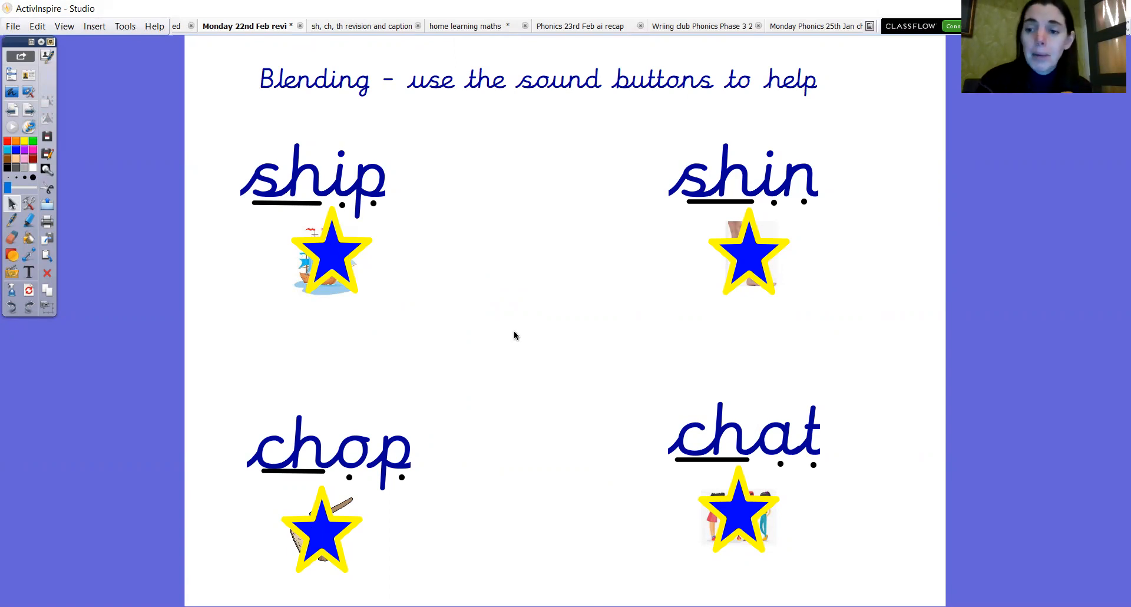
{"action": "mouse_move", "coordinate": [666, 333]}
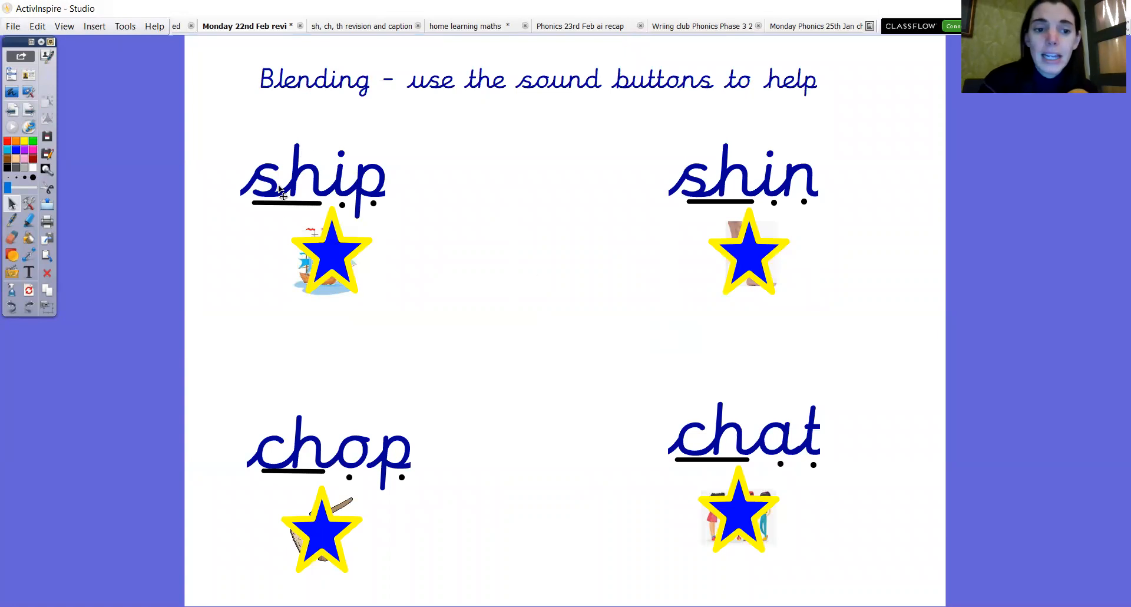
{"action": "mouse_move", "coordinate": [249, 233]}
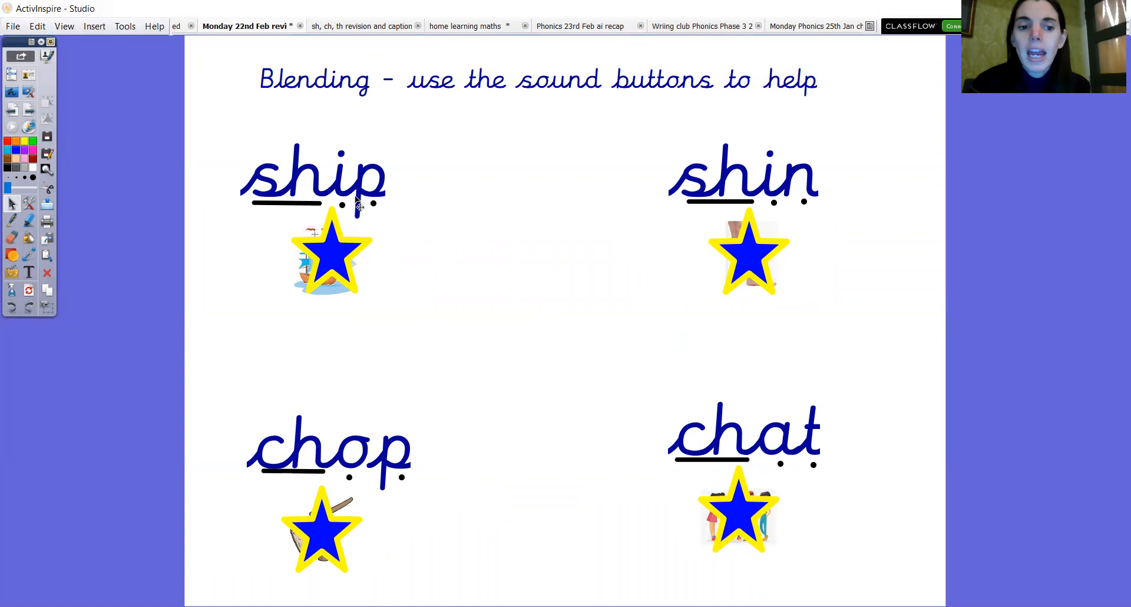
{"action": "mouse_move", "coordinate": [70, 206]}
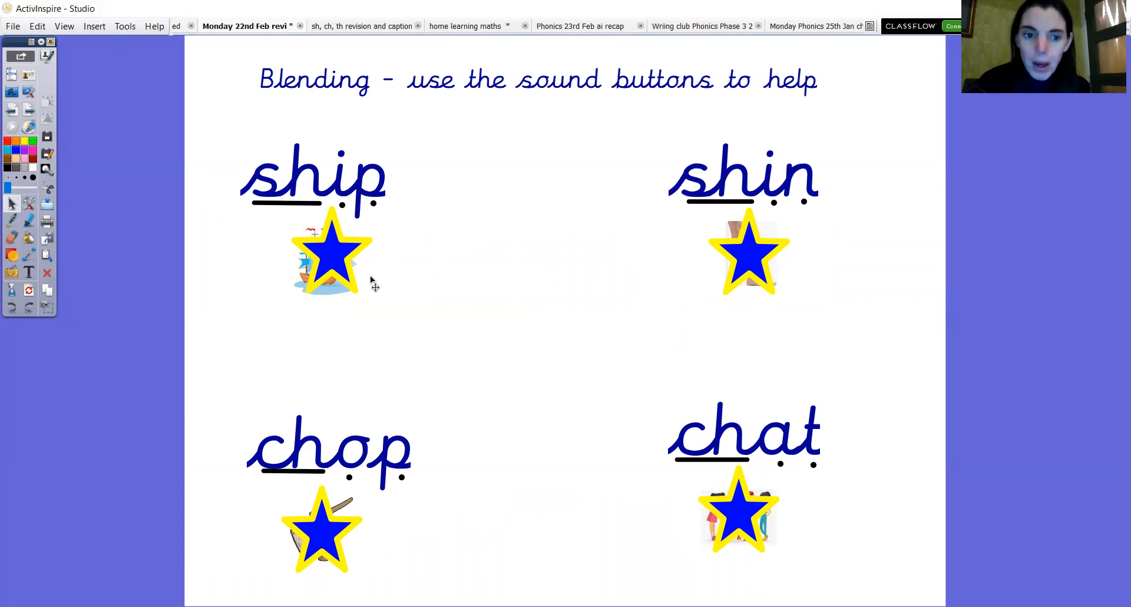
Drag three stars aside to uncover the ship, shin and chop pictures.
{"action": "left_click_drag", "start_coordinate": [332, 256], "coordinate": [415, 278]}
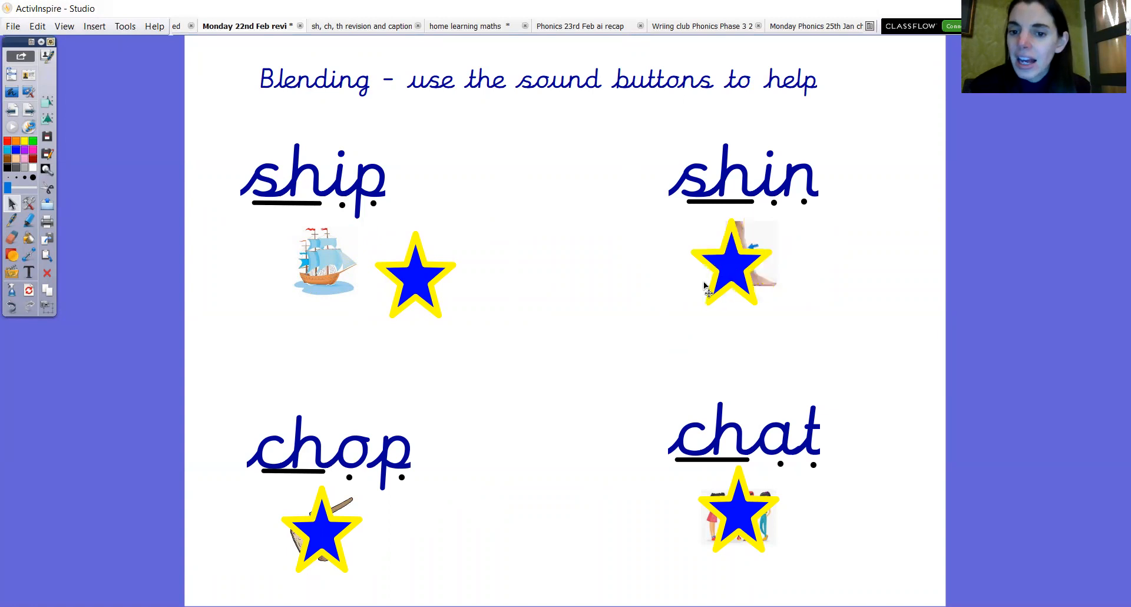
{"action": "left_click_drag", "start_coordinate": [732, 266], "coordinate": [671, 281]}
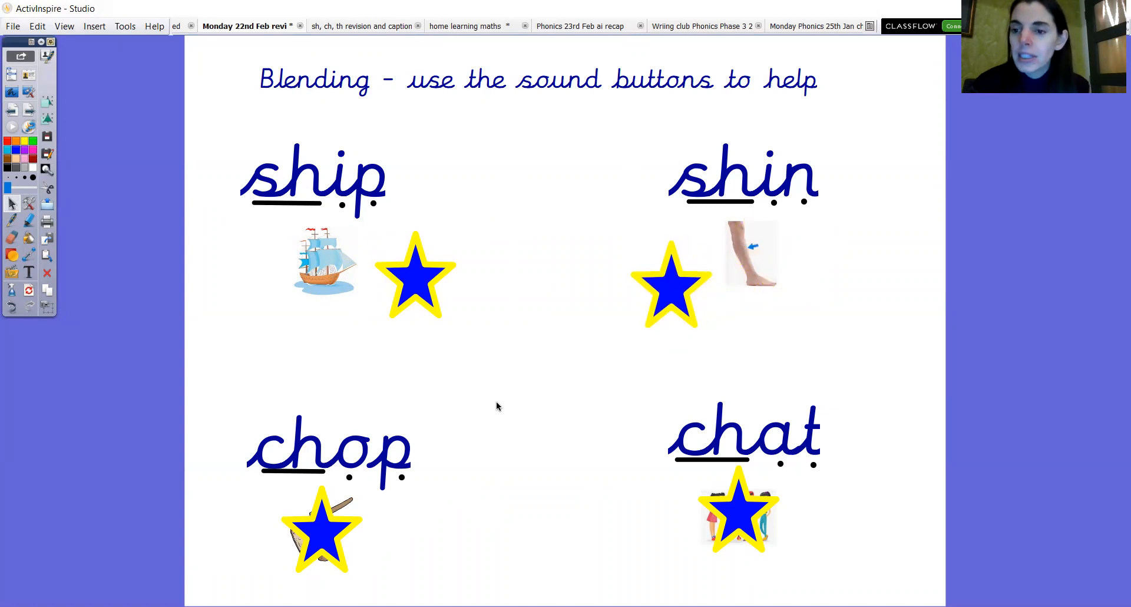
{"action": "mouse_move", "coordinate": [292, 492]}
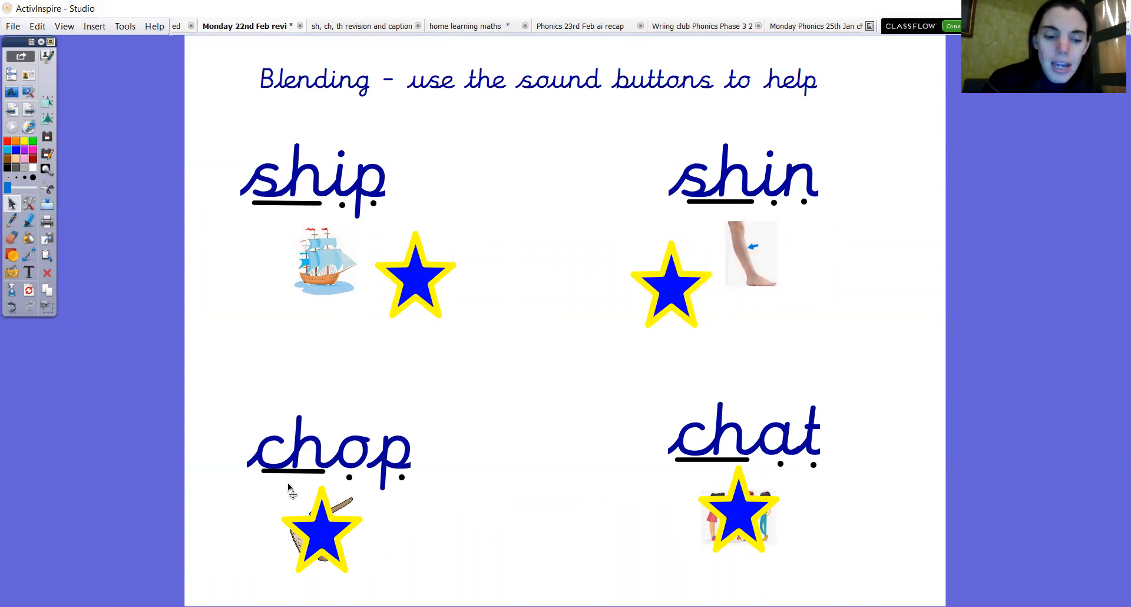
{"action": "mouse_move", "coordinate": [283, 483]}
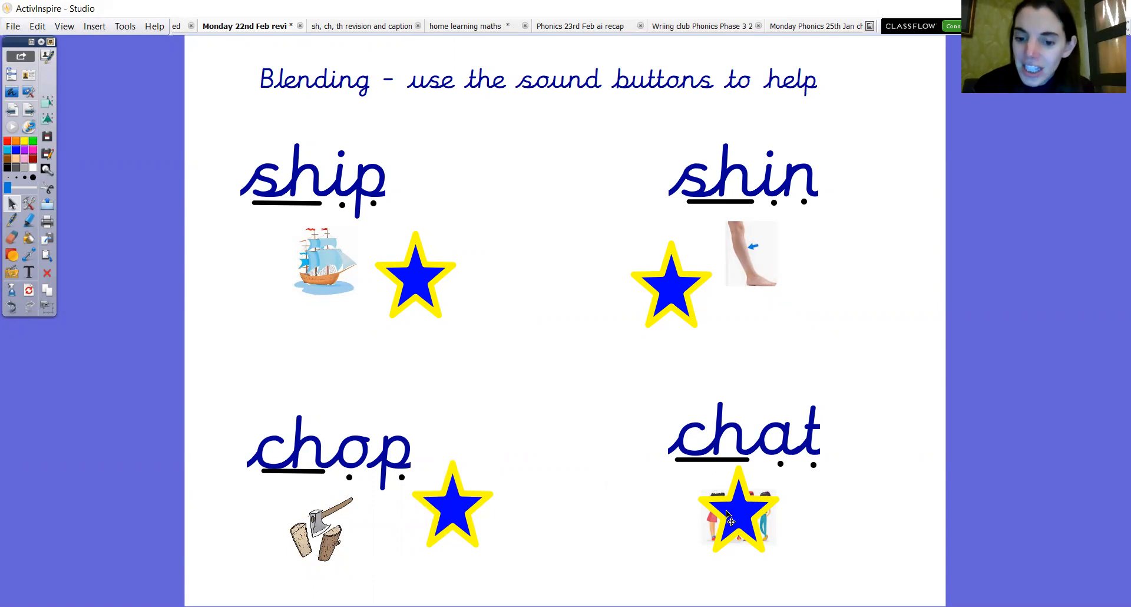
{"action": "left_click_drag", "start_coordinate": [737, 514], "coordinate": [804, 514]}
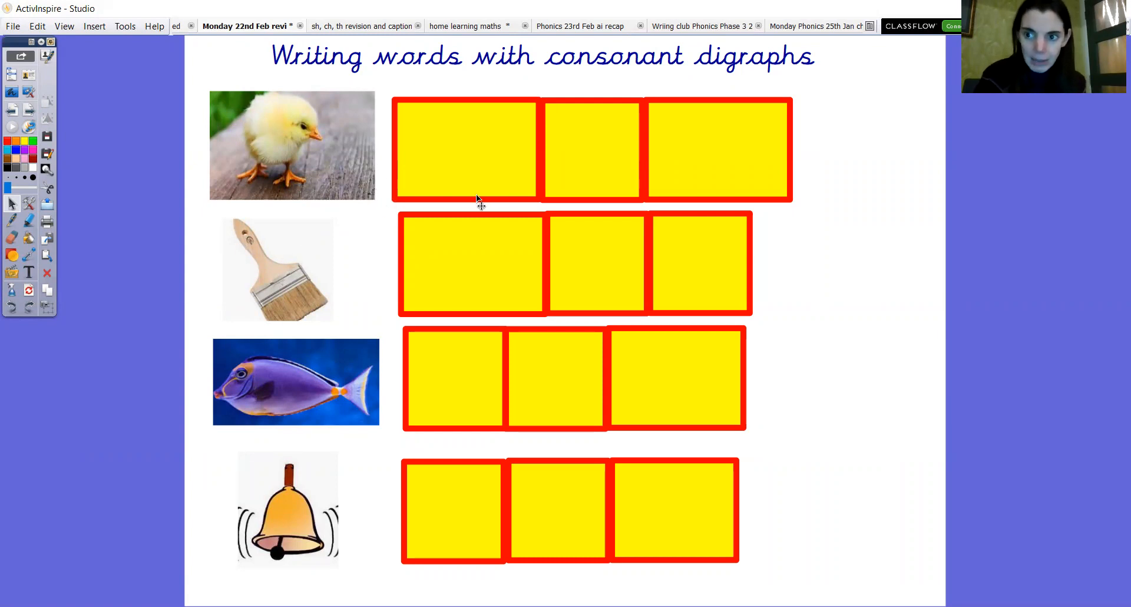
{"action": "mouse_move", "coordinate": [266, 286]}
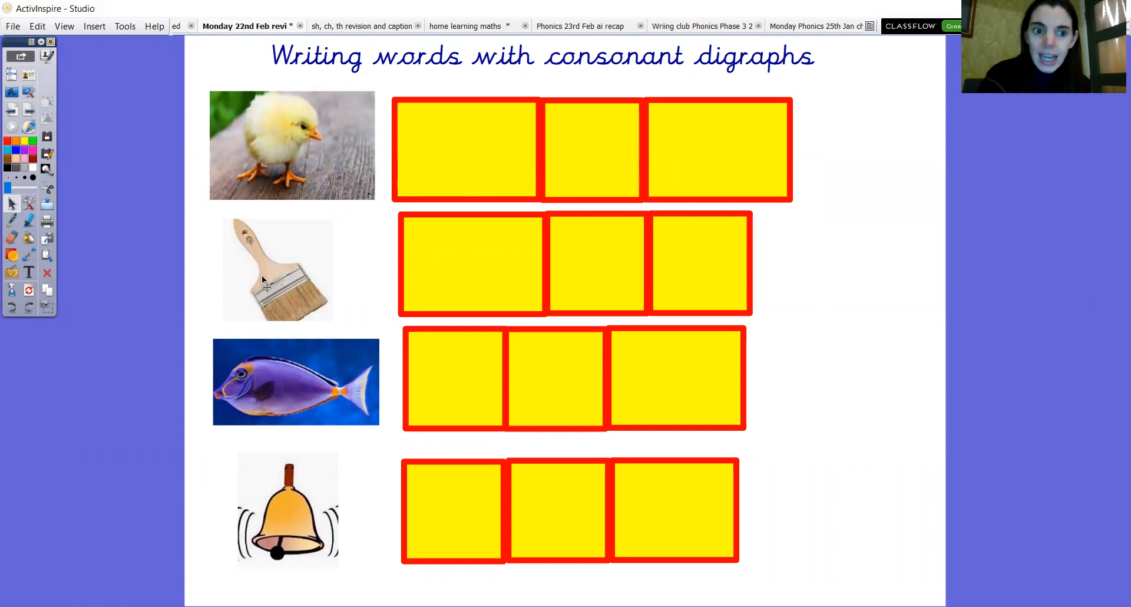
{"action": "mouse_move", "coordinate": [316, 427]}
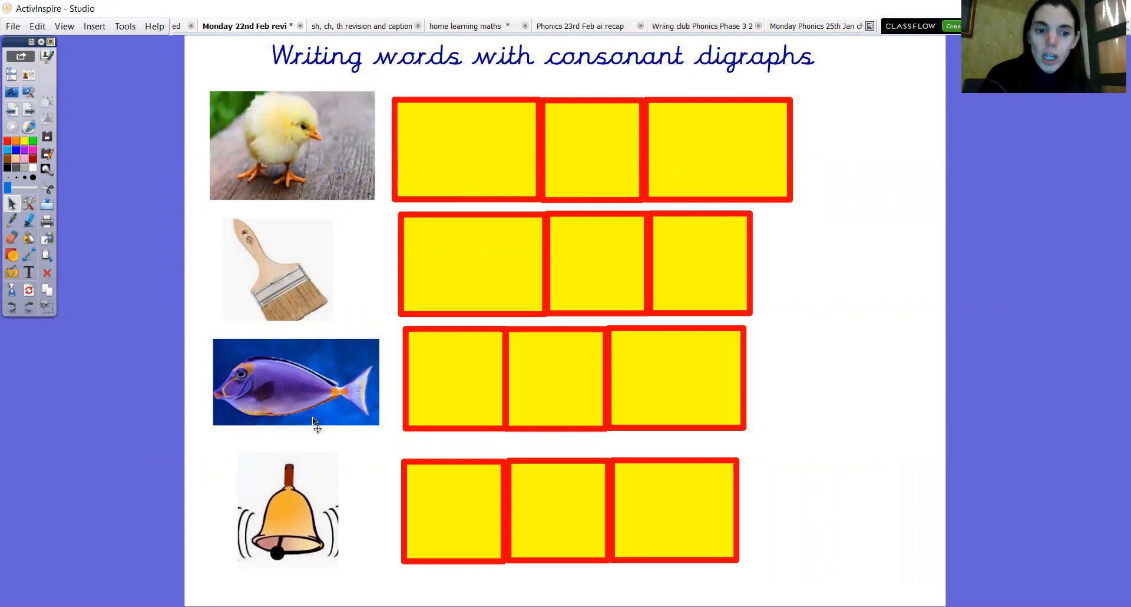
{"action": "mouse_move", "coordinate": [358, 560]}
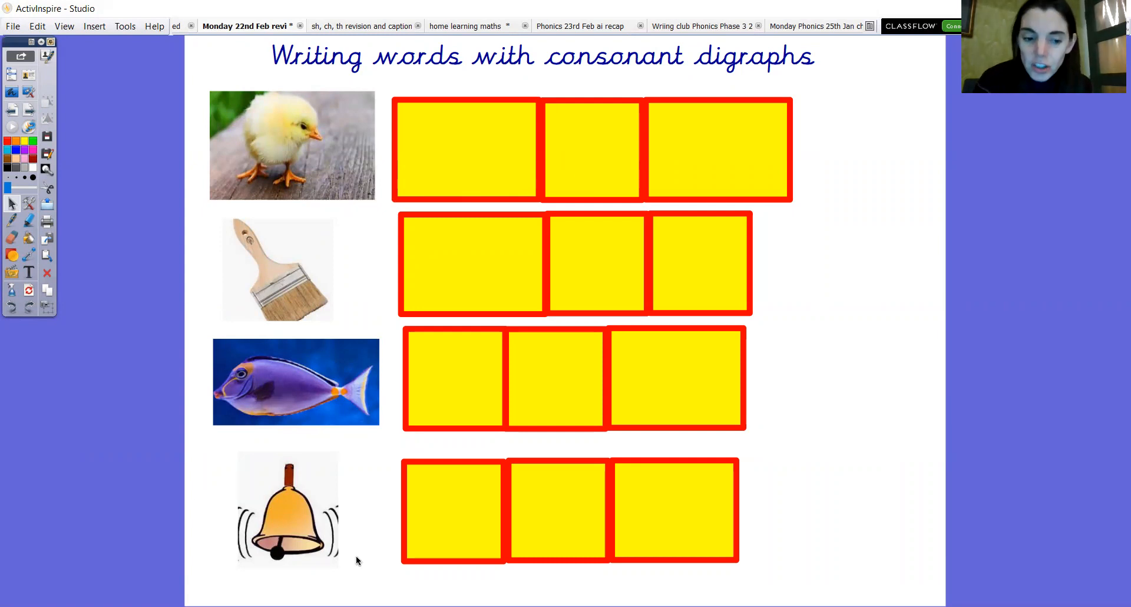
{"action": "mouse_move", "coordinate": [378, 522]}
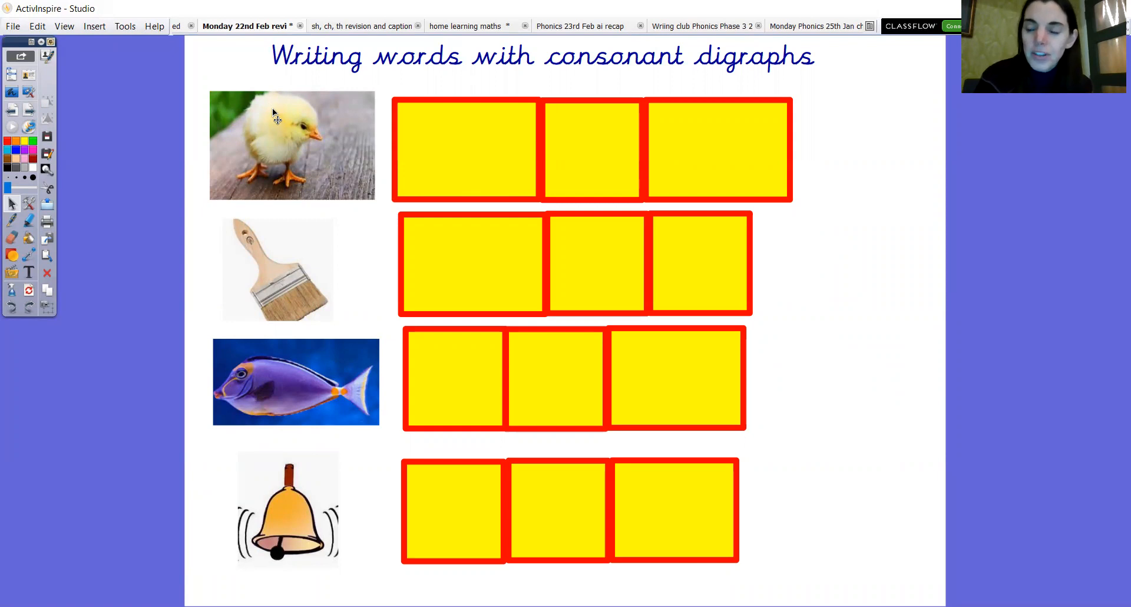
{"action": "mouse_move", "coordinate": [330, 155]}
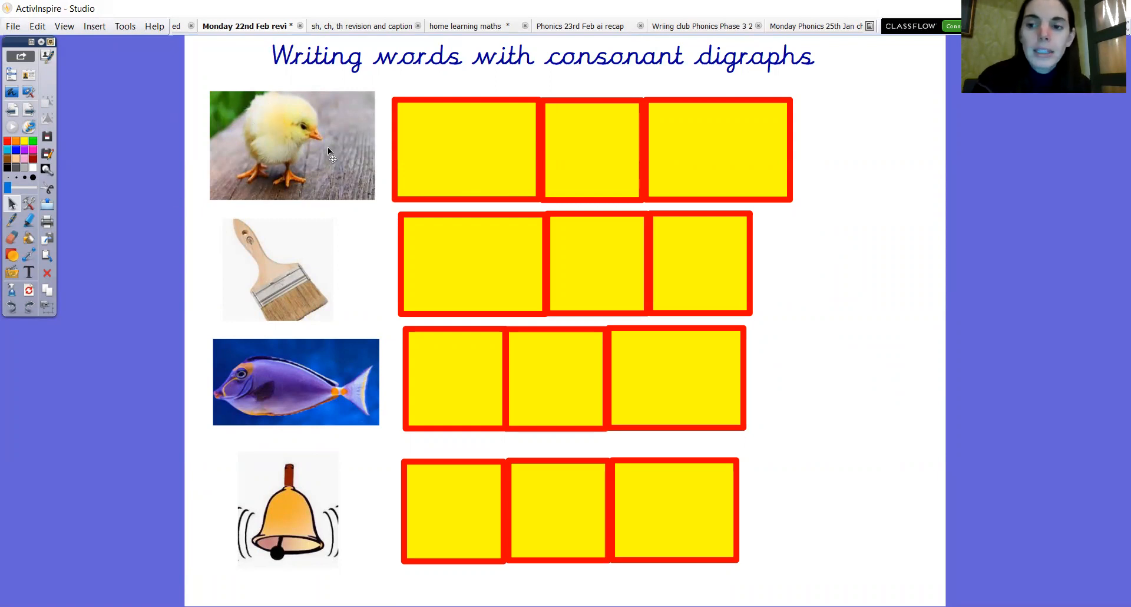